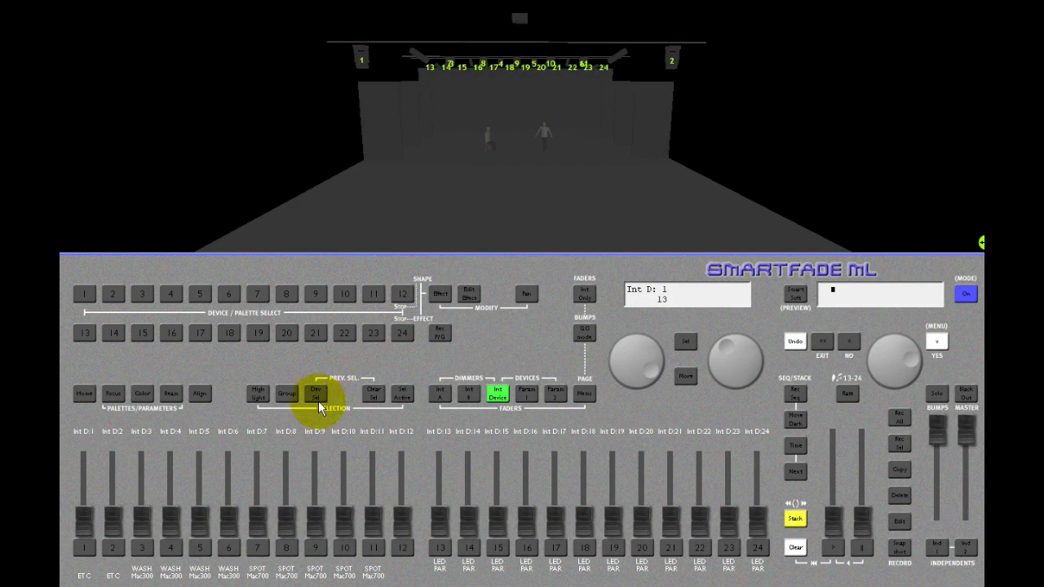
# Step: Switch the console to Devices mode so the fixture names appear on the select row
pyautogui.click(317, 393)
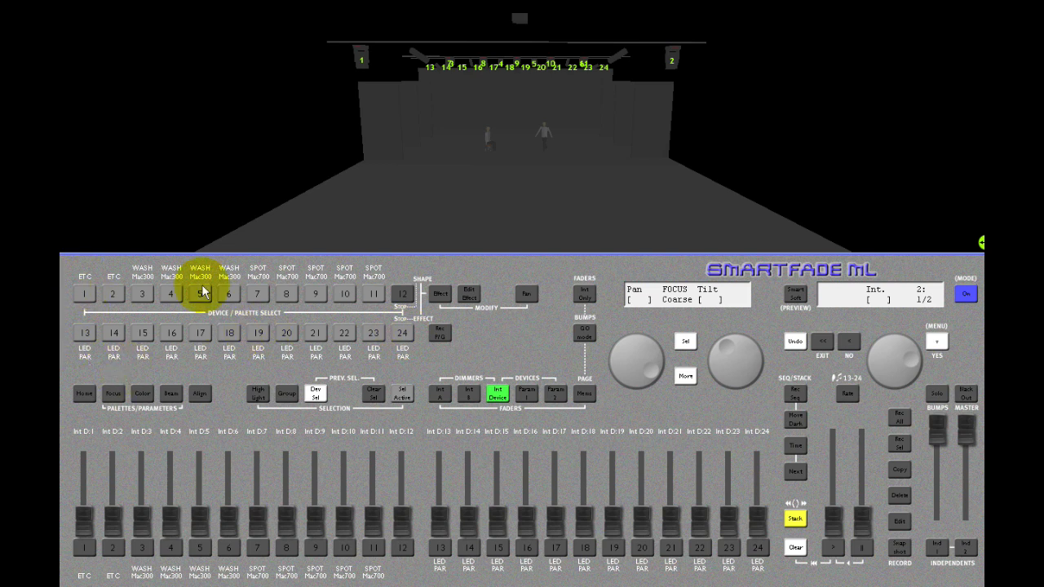
pyautogui.moveTo(404, 296)
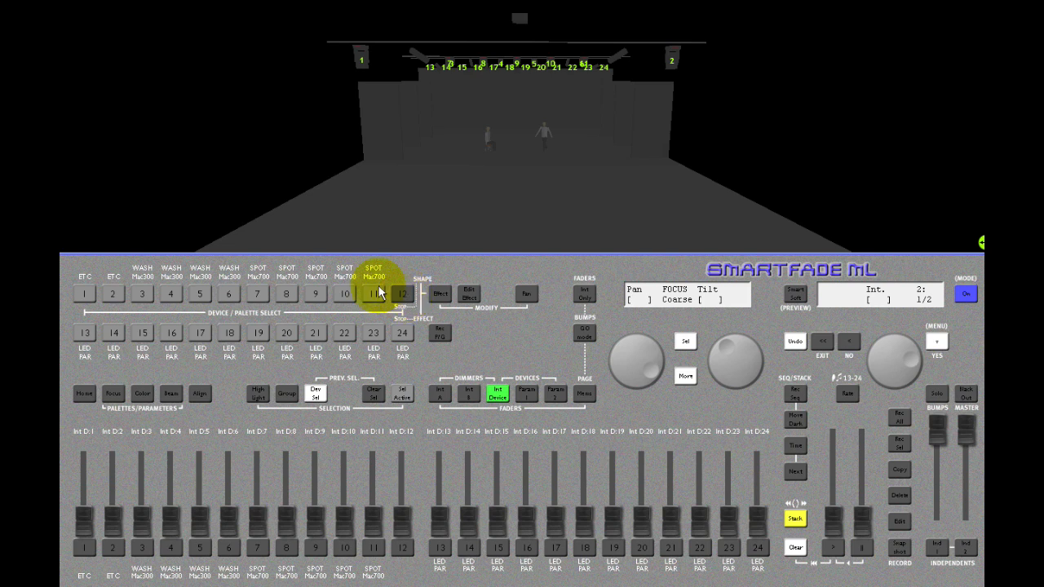
# Step: Pick spot 11, fixture 1, wash 3, spot 6, wash 3 and wash 4 in turn, then clear the selection
pyautogui.click(84, 293)
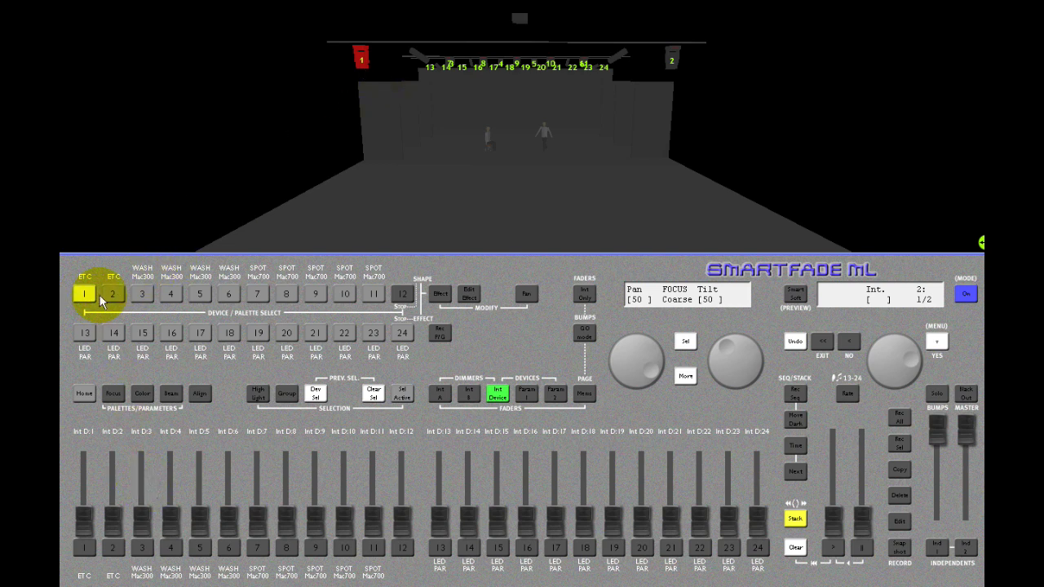
pyautogui.click(141, 293)
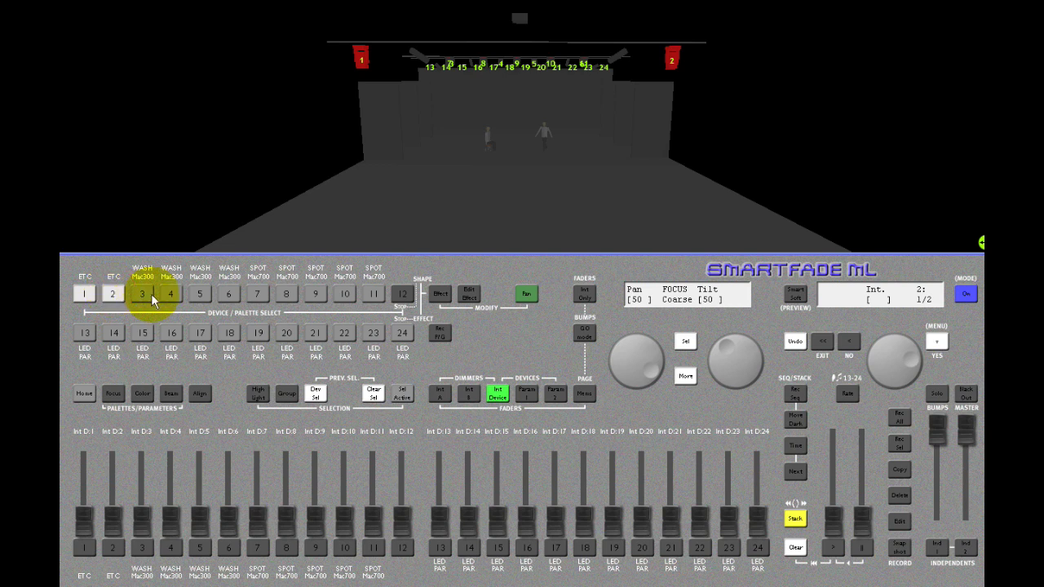
pyautogui.click(228, 293)
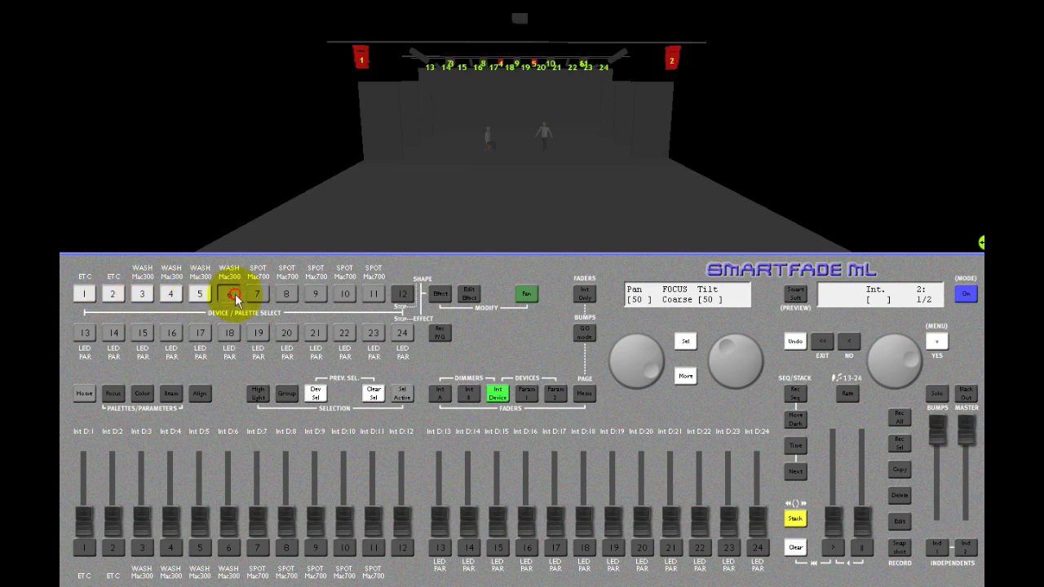
pyautogui.click(141, 294)
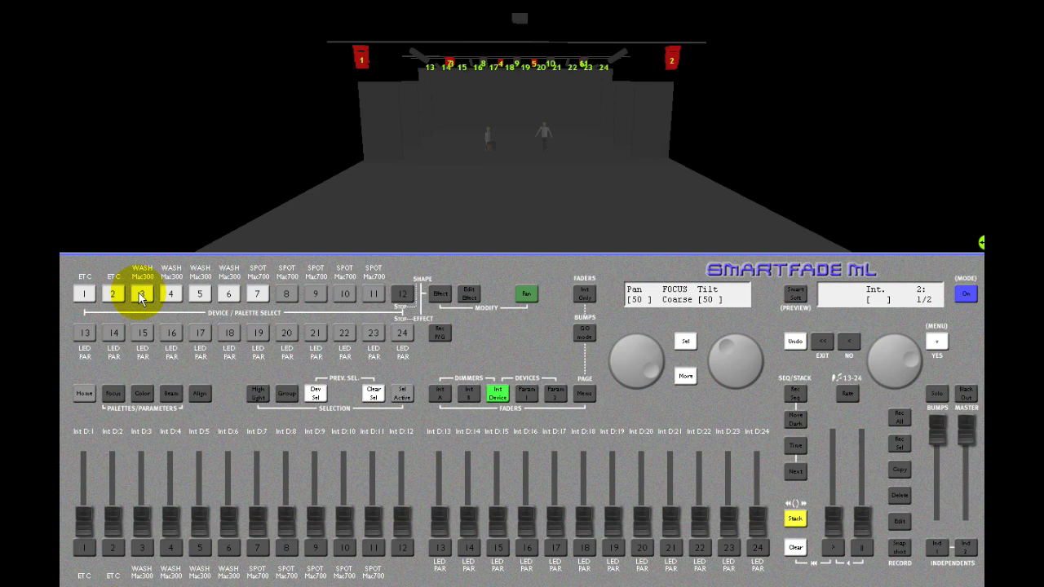
pyautogui.click(142, 293)
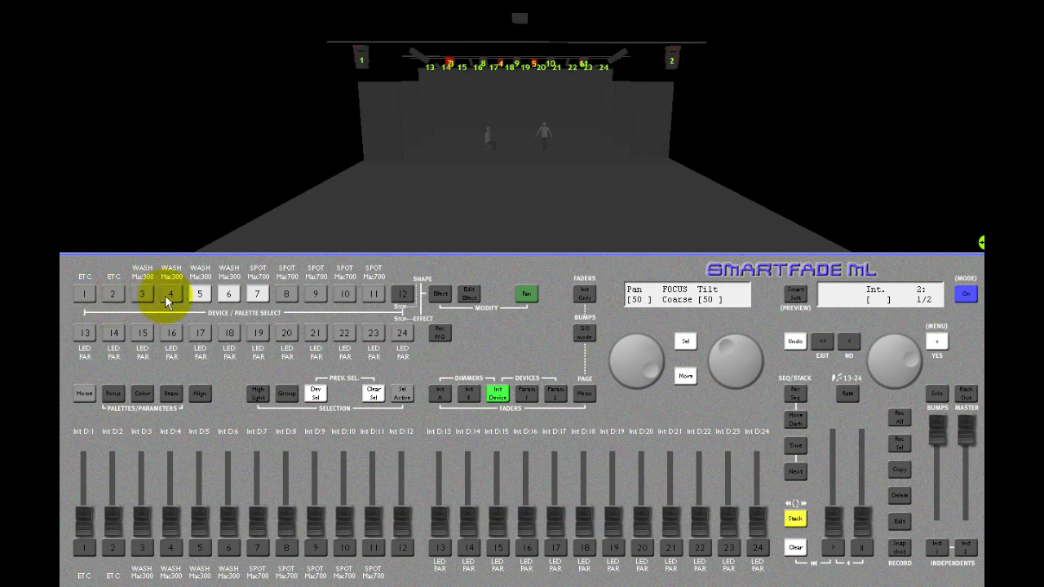
pyautogui.click(257, 294)
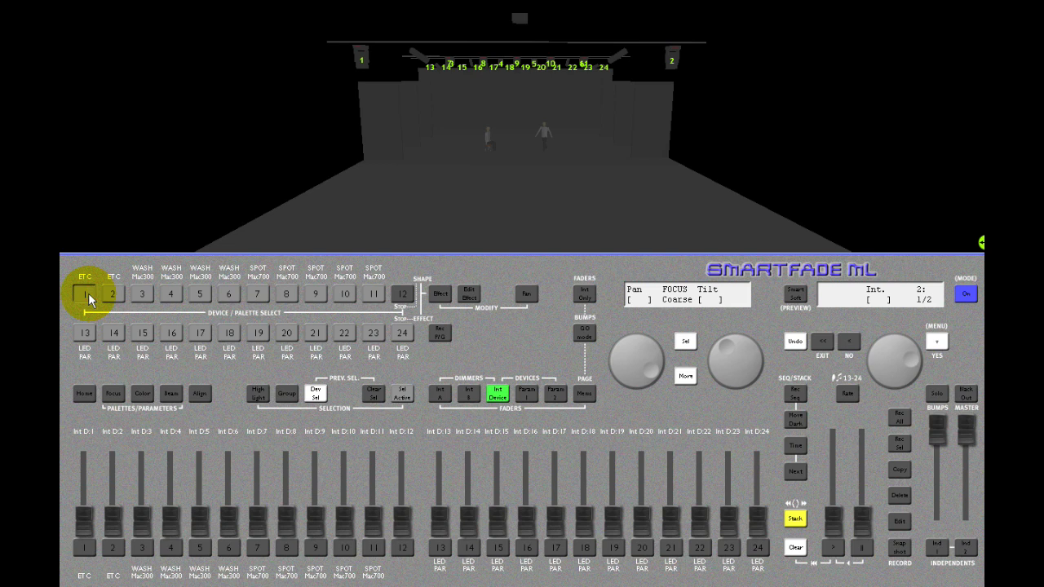
pyautogui.click(373, 294)
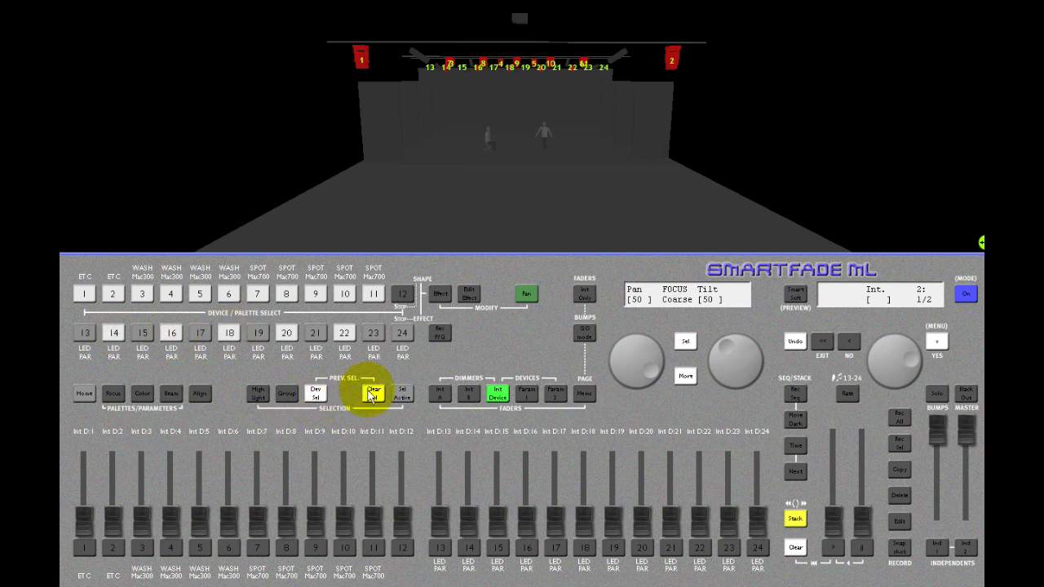
# Step: Recall the previous selection (fixtures 1 and 2), show their parameters and raise Intensity to light two spots
pyautogui.click(371, 391)
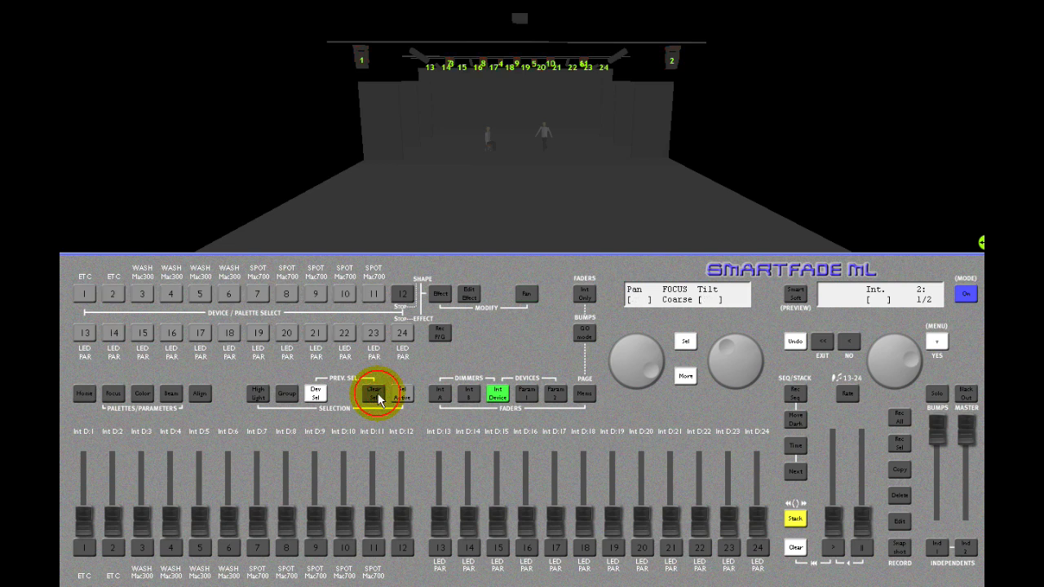
pyautogui.click(176, 293)
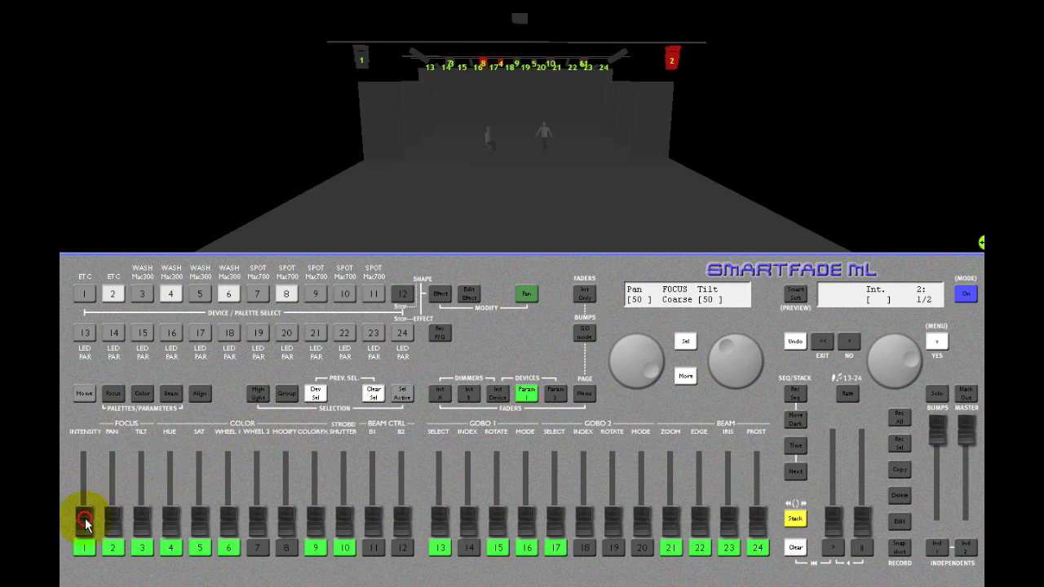
pyautogui.moveTo(85, 522); pyautogui.dragTo(85, 460)
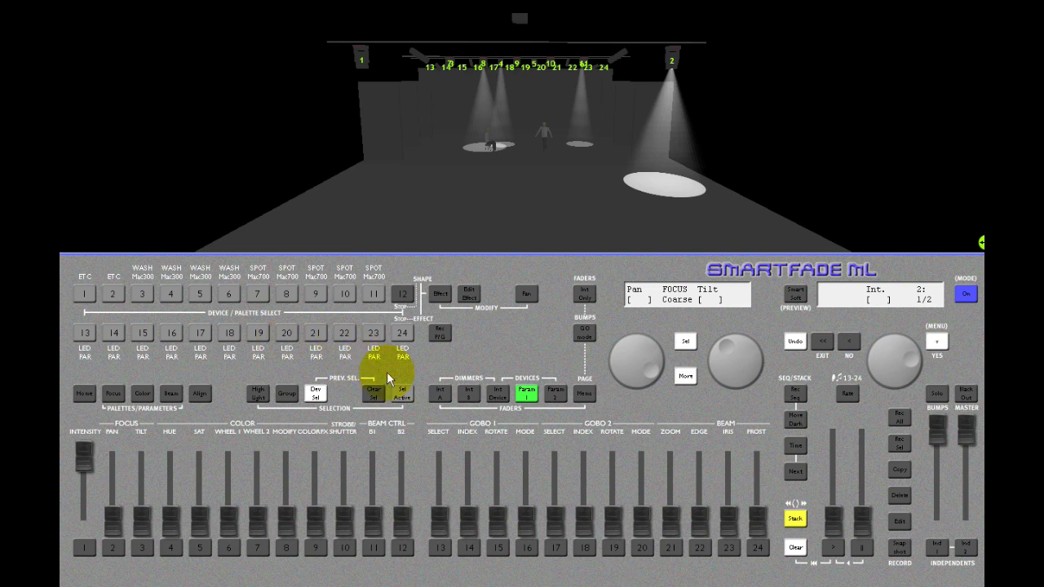
# Step: Step the selection through fixture 2 then fixture 1, and clear it so the stage goes dark
pyautogui.click(401, 393)
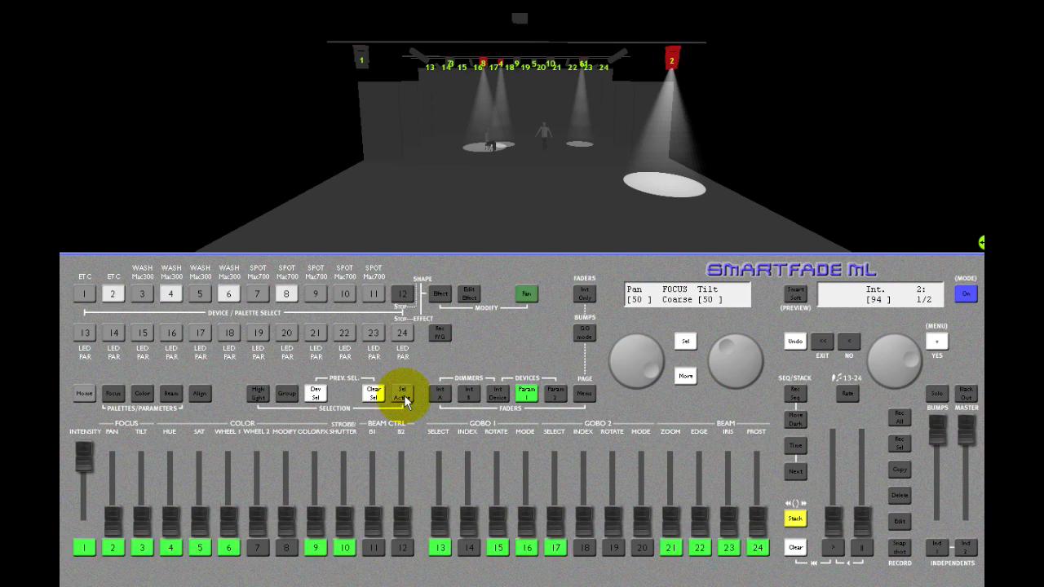
pyautogui.click(403, 393)
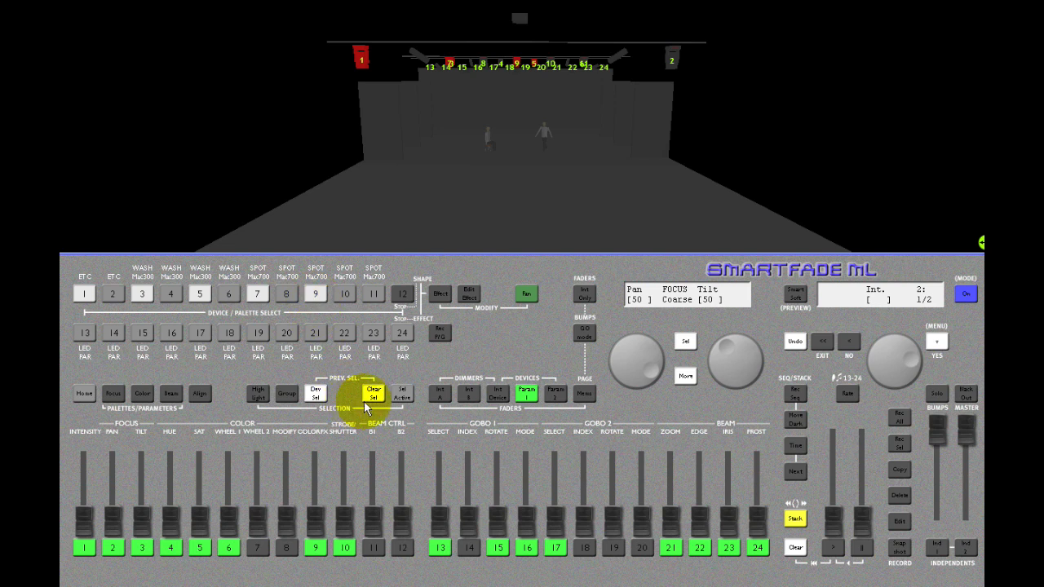
pyautogui.click(373, 391)
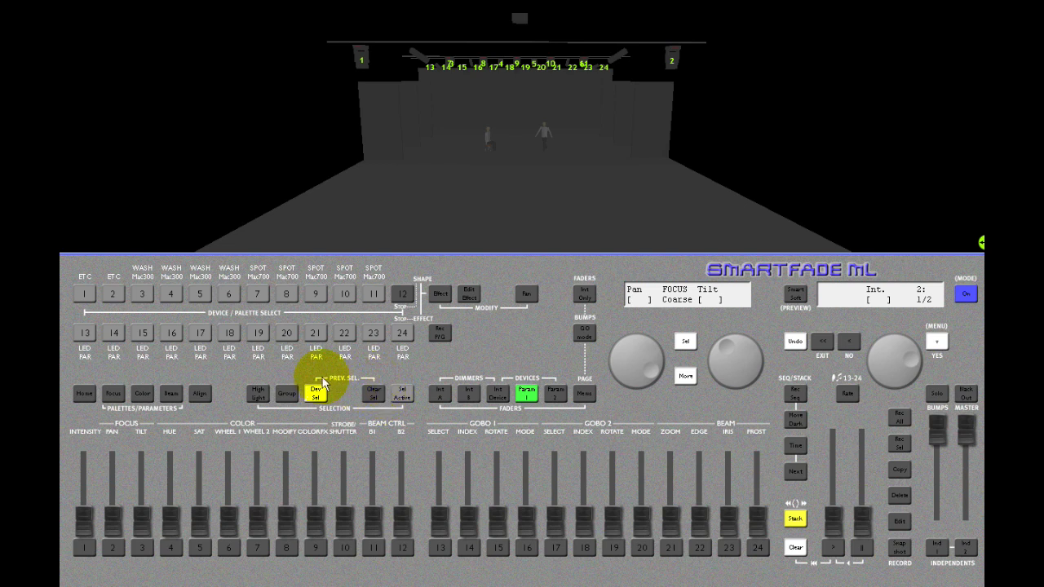
pyautogui.click(374, 396)
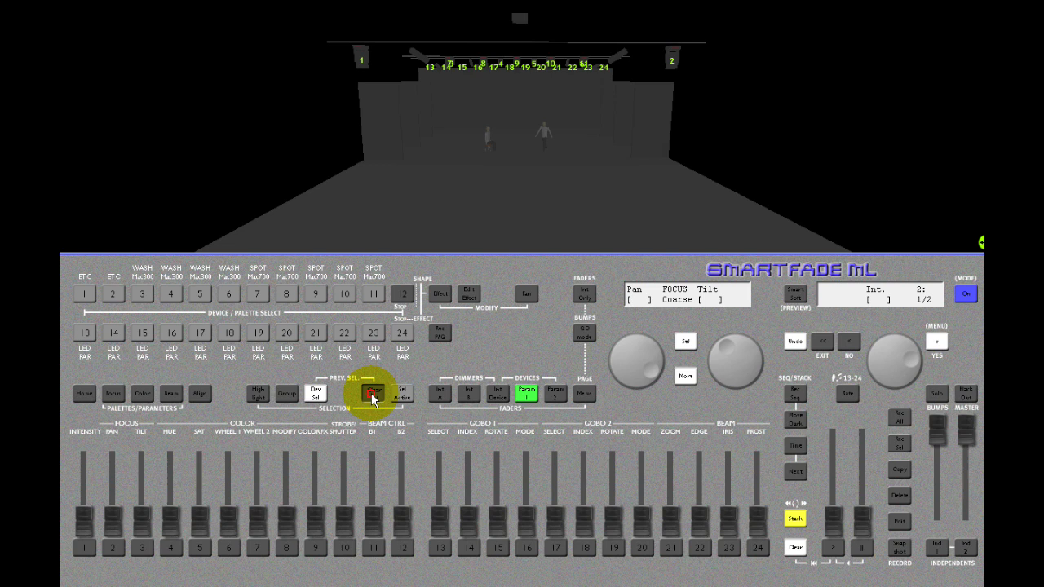